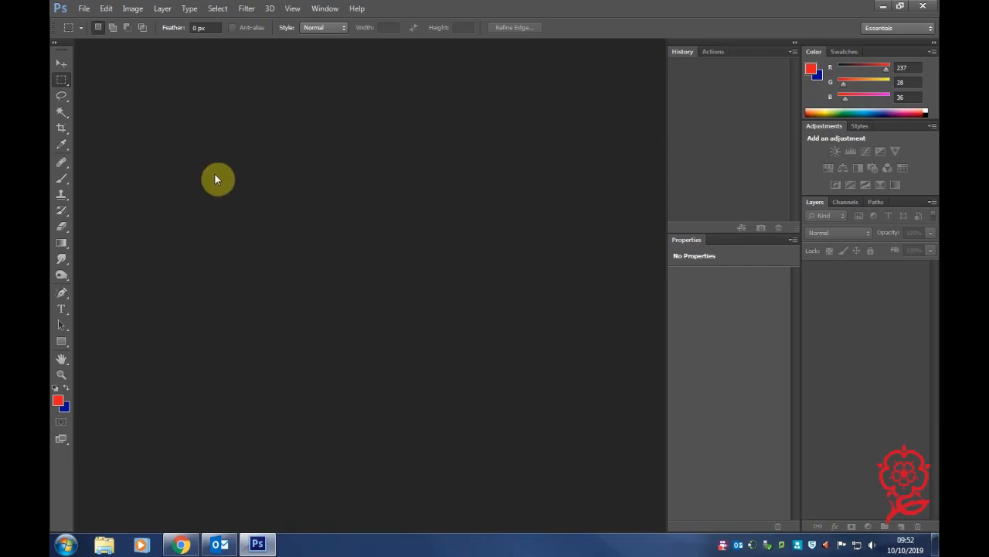
# - Select the Gradient Tool from the toolbox
pyautogui.click(61, 249)
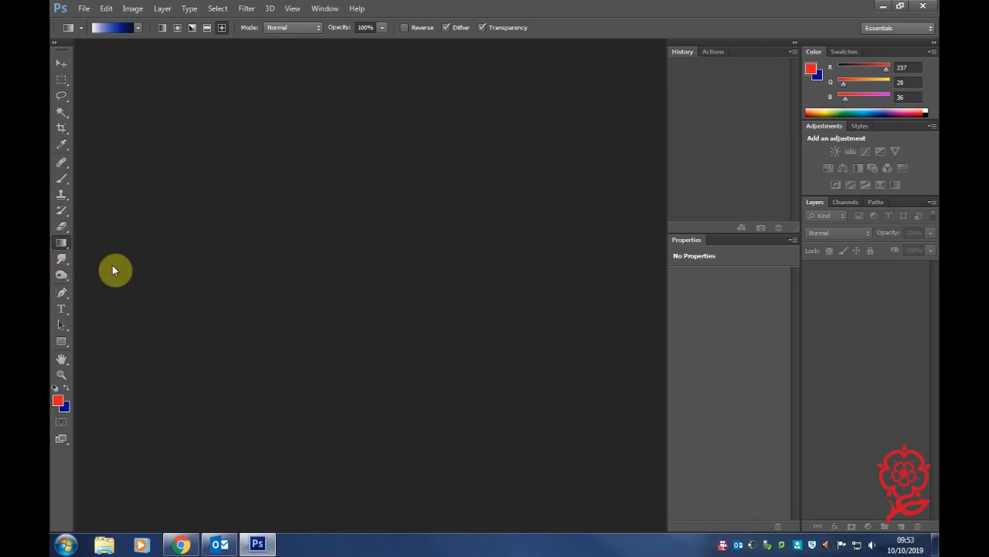
pyautogui.moveTo(62, 346)
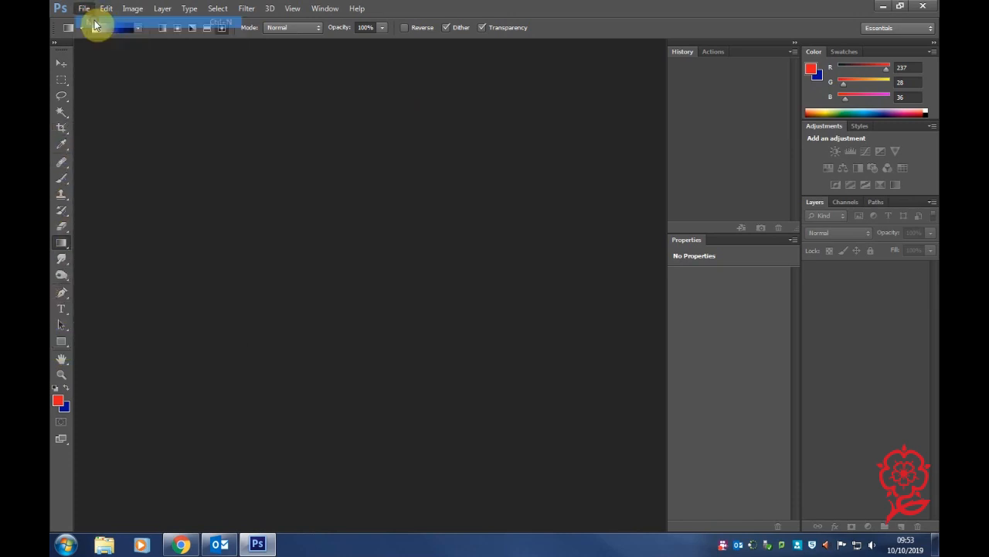
# - Create a new A4 document (210 × 297 mm, 300 ppi) from the International Paper preset
pyautogui.click(84, 8)
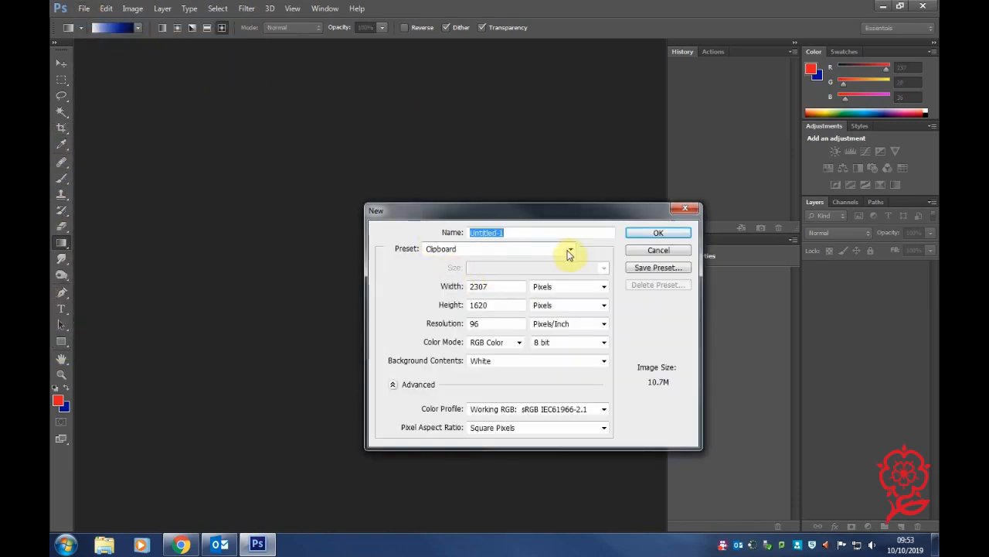
pyautogui.click(570, 248)
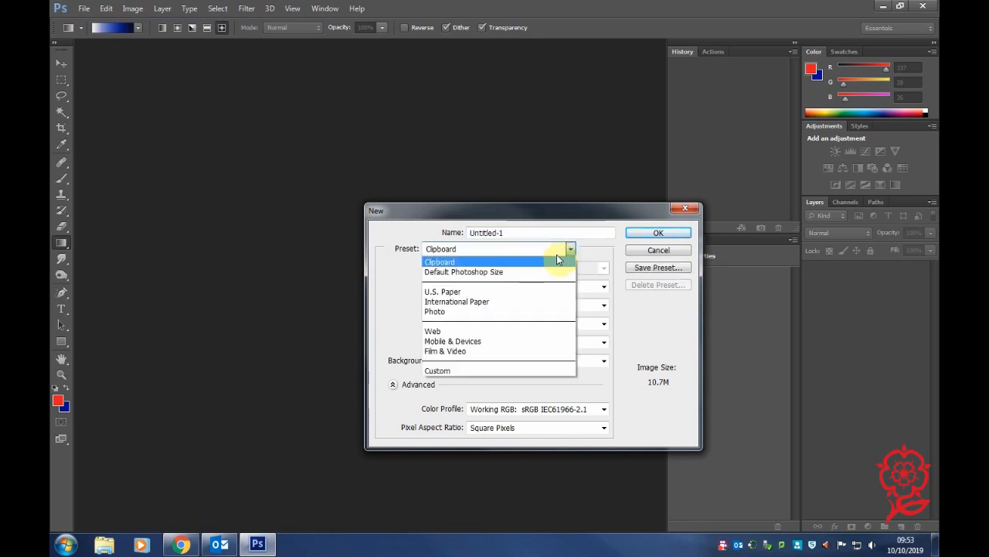
pyautogui.click(457, 302)
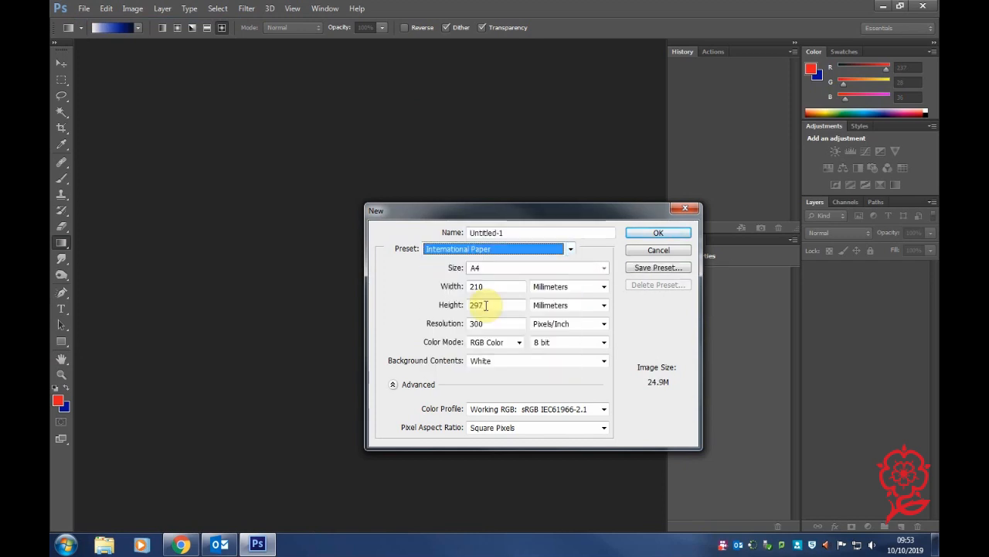
pyautogui.click(478, 323)
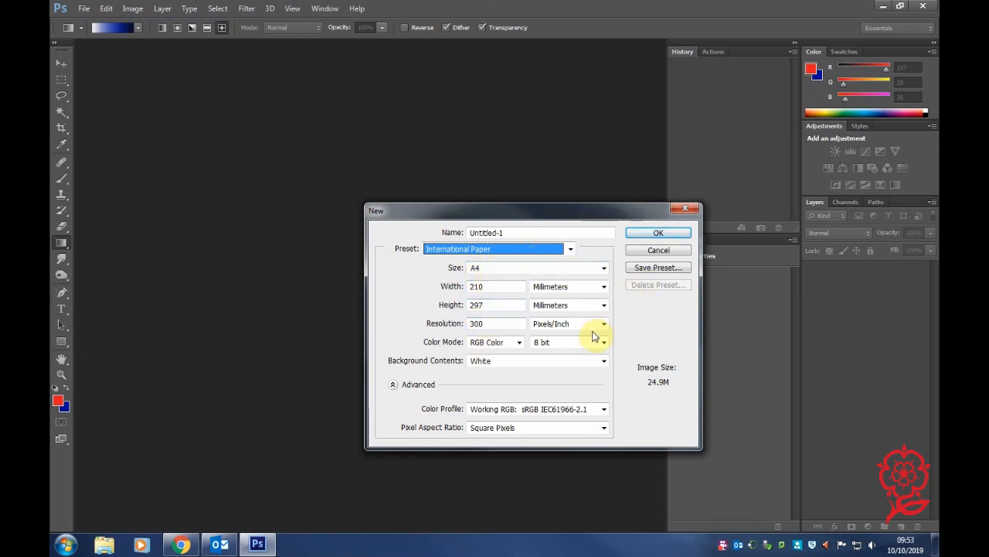
pyautogui.moveTo(564, 340)
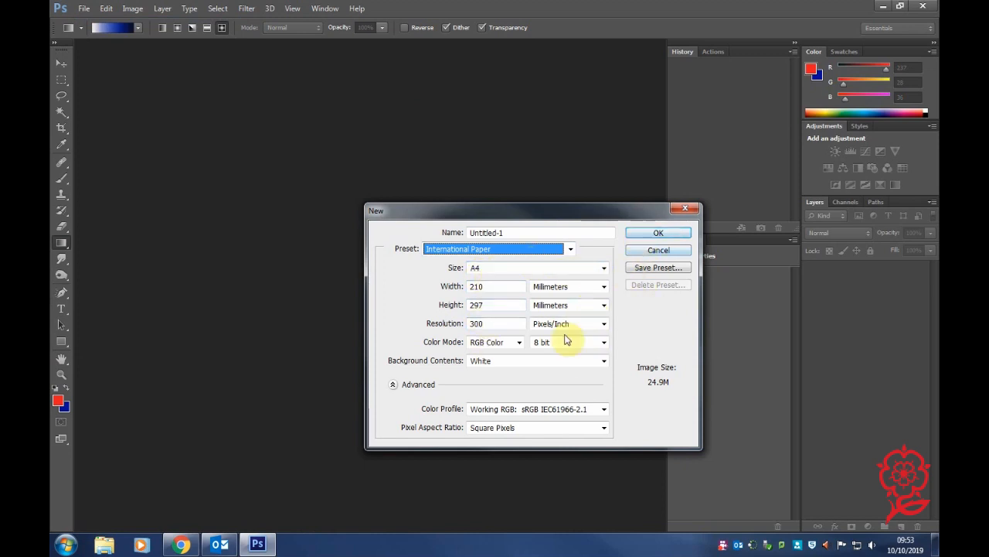
pyautogui.click(658, 233)
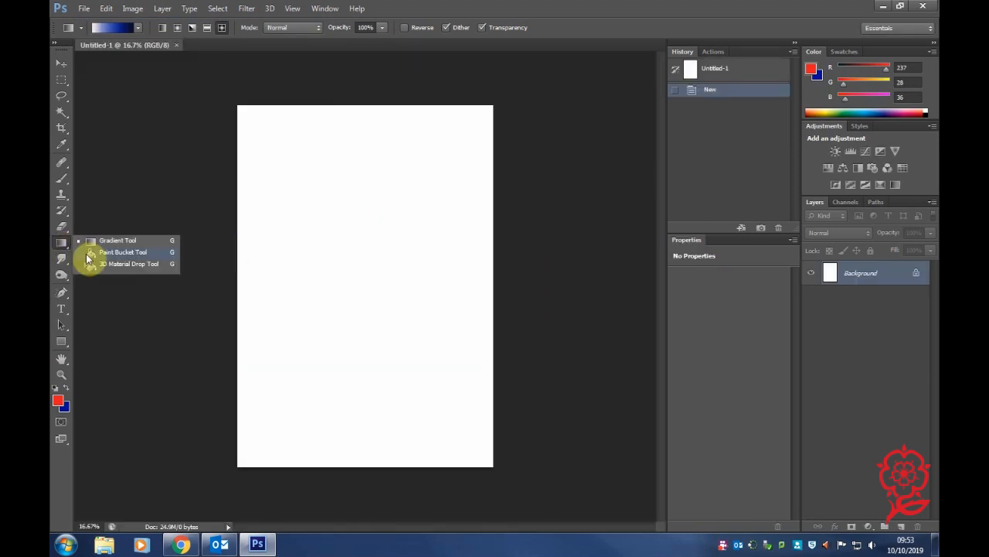
# - Pick the Paint Bucket and swap colours so dark blue is foreground and red is background
pyautogui.click(123, 252)
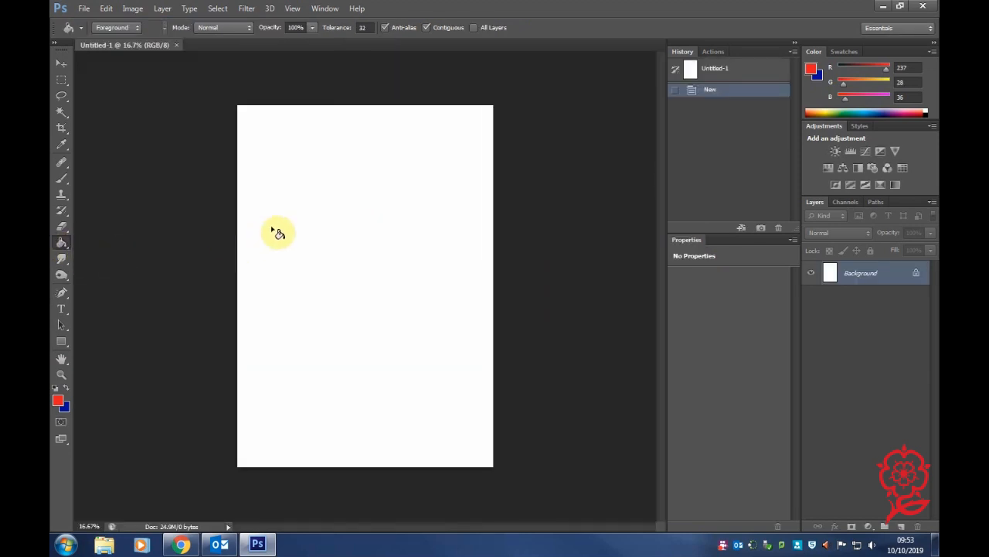
pyautogui.click(277, 233)
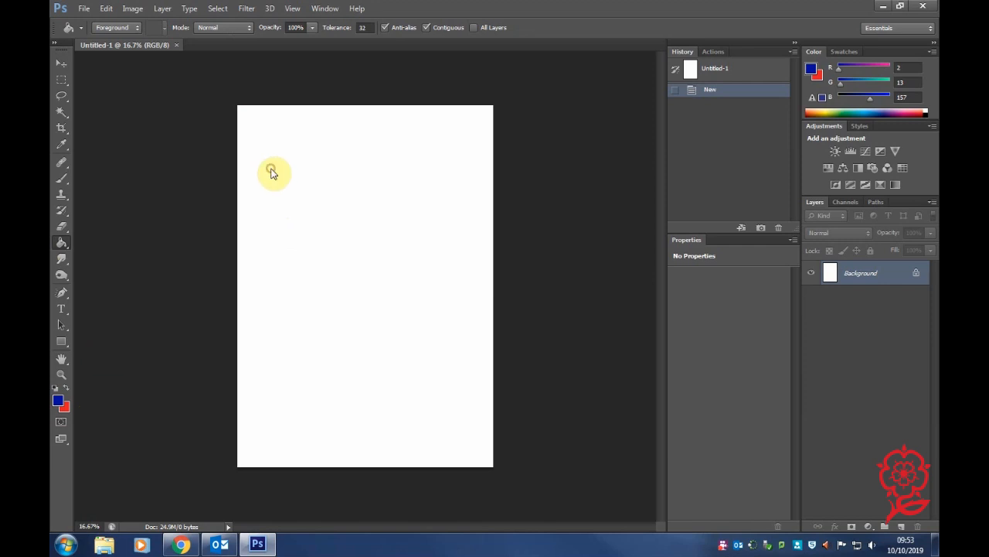
pyautogui.click(272, 171)
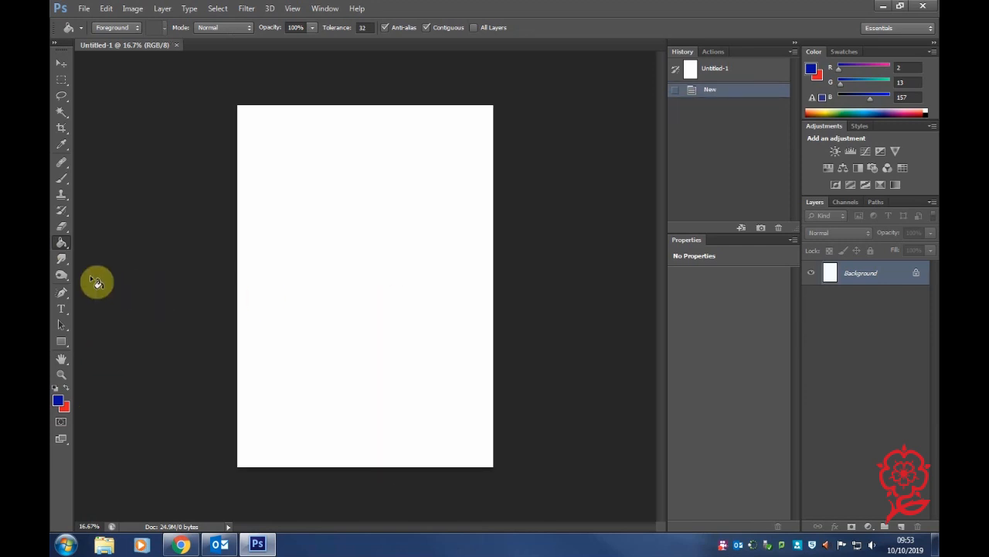
pyautogui.rightClick(61, 242)
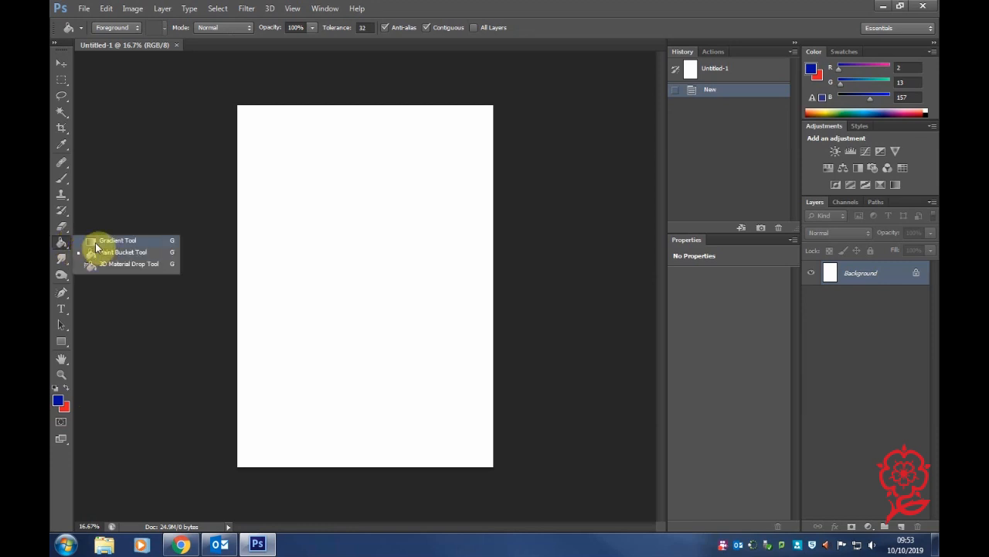
# - Return to the Gradient Tool and load the blue-to-white preset in Linear mode
pyautogui.click(117, 240)
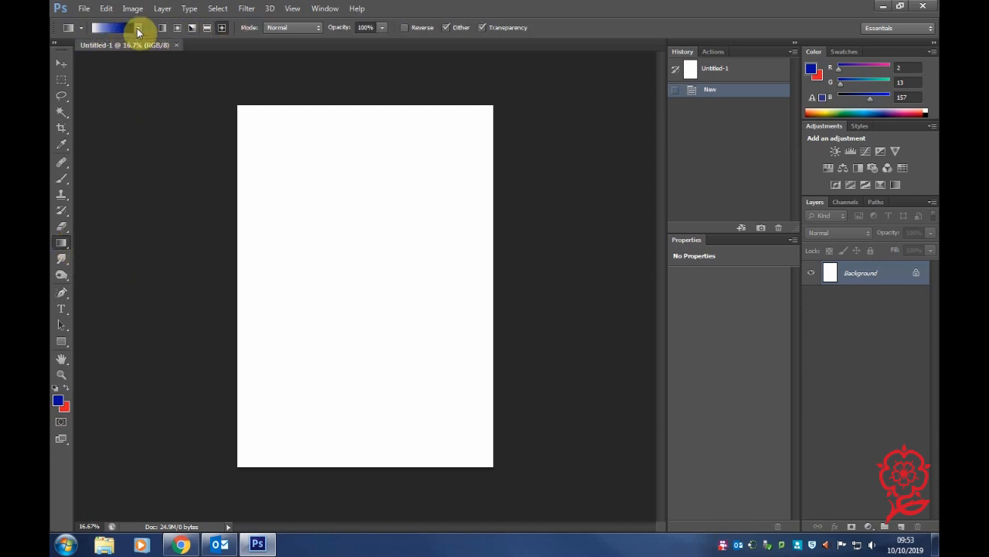
pyautogui.moveTo(99, 33)
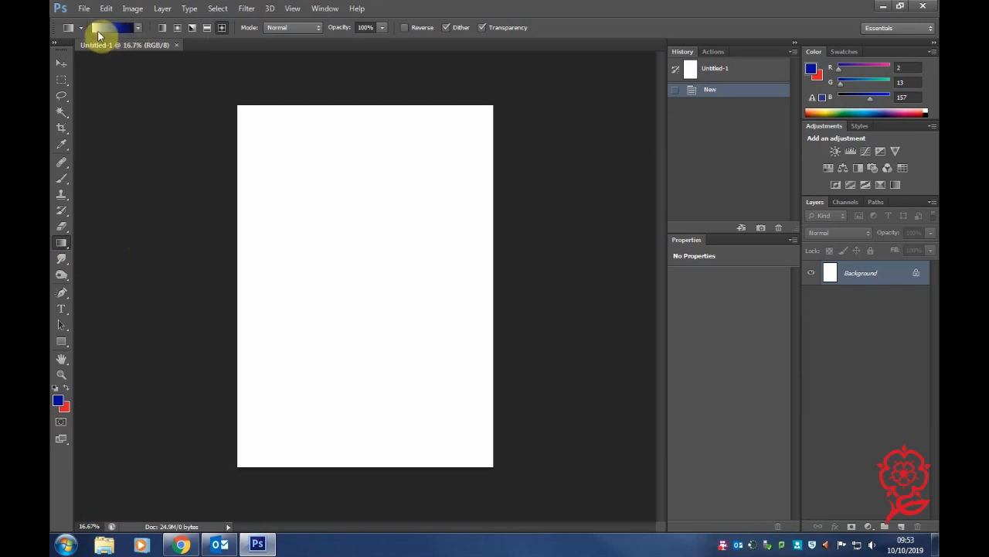
pyautogui.click(116, 27)
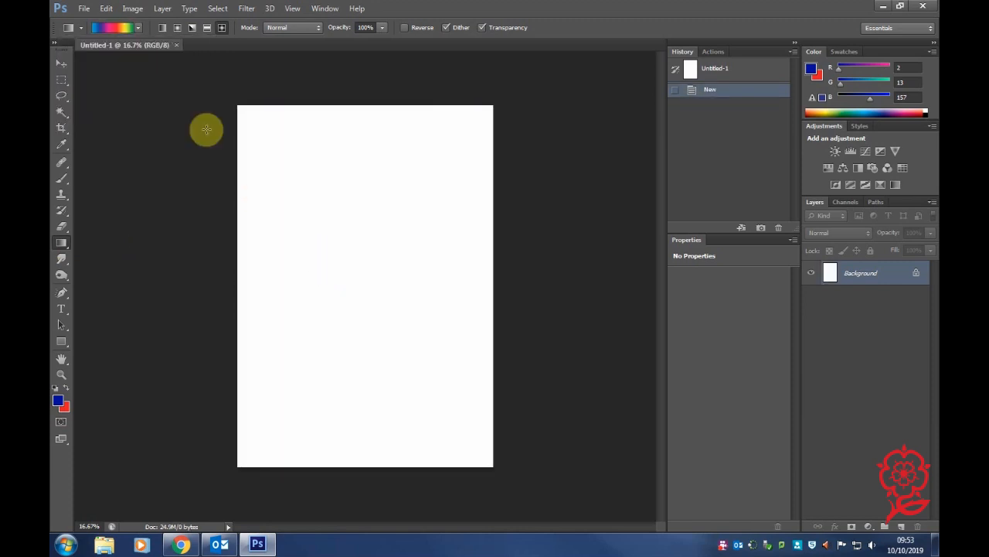
pyautogui.click(138, 28)
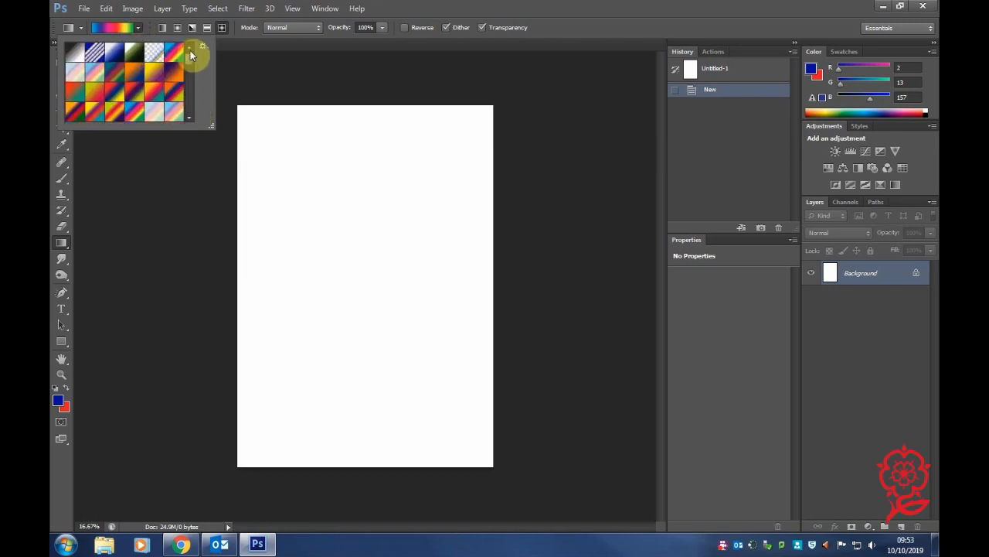
pyautogui.moveTo(278, 114); pyautogui.dragTo(346, 396)
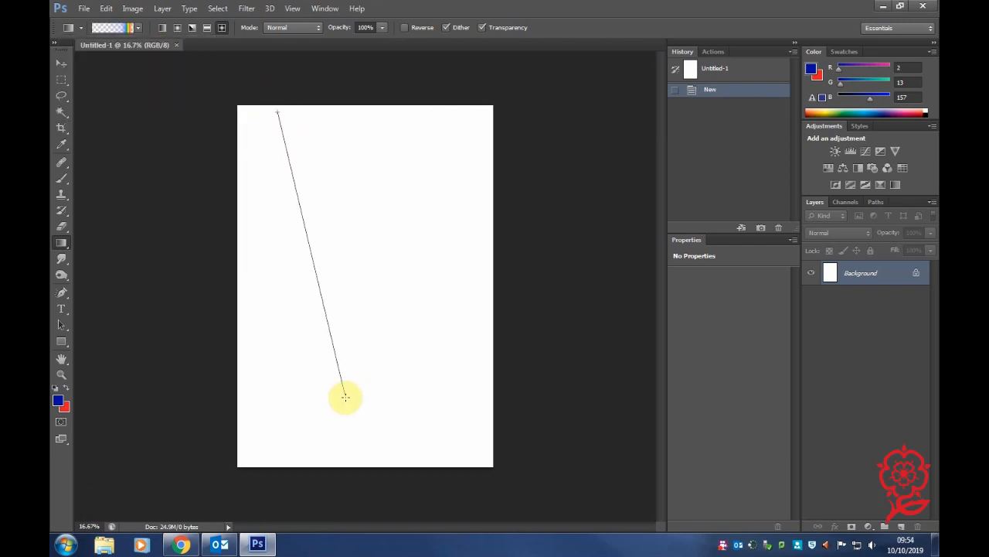
pyautogui.moveTo(279, 114); pyautogui.dragTo(346, 396)
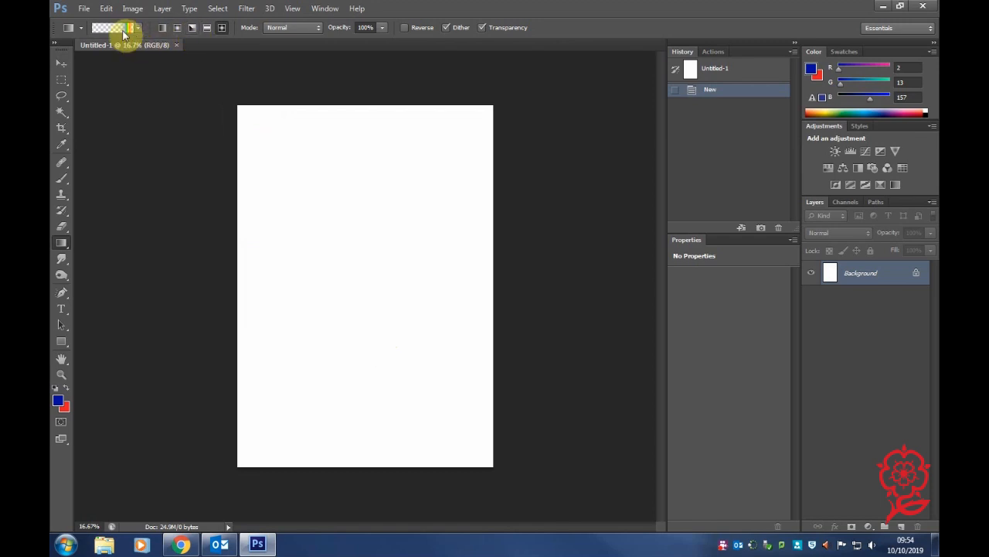
pyautogui.click(116, 27)
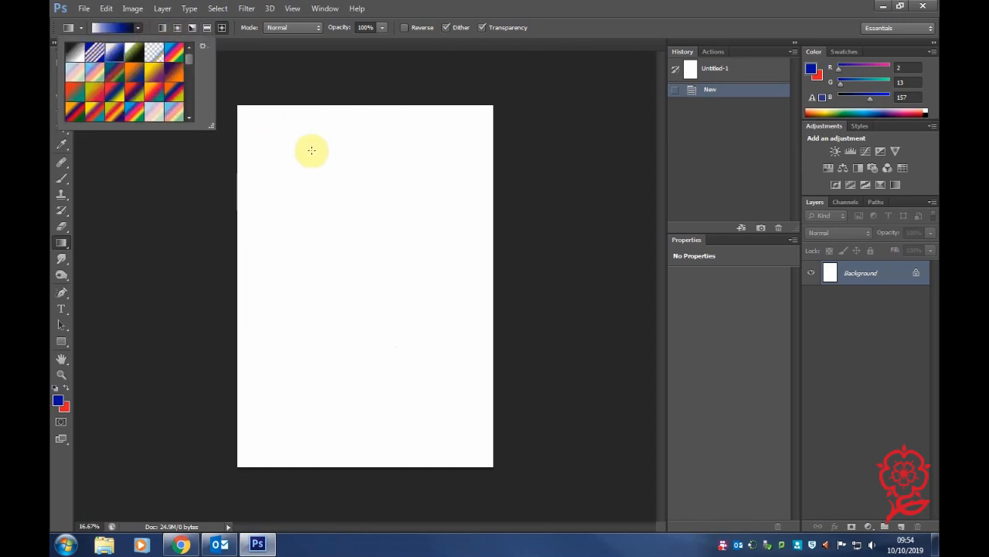
pyautogui.click(149, 28)
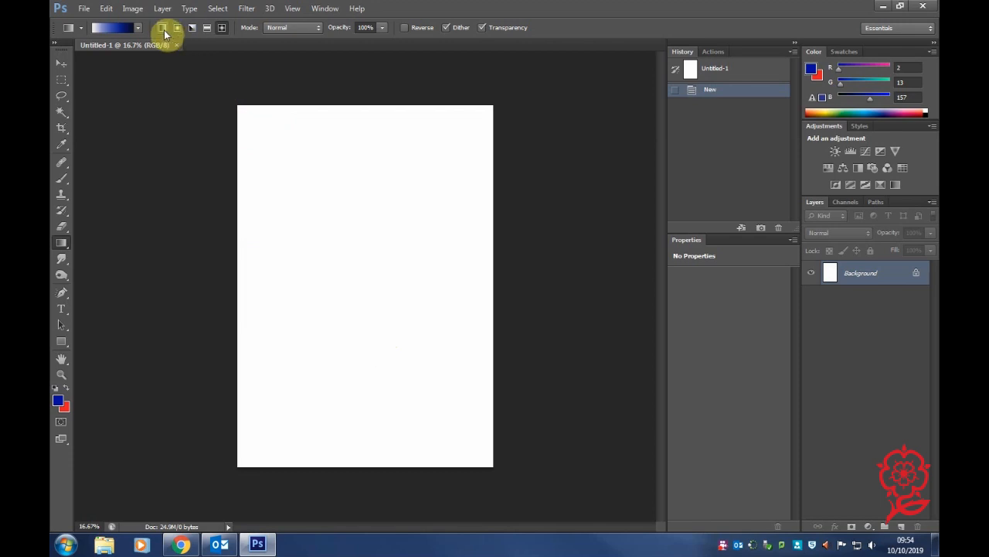
pyautogui.moveTo(178, 28)
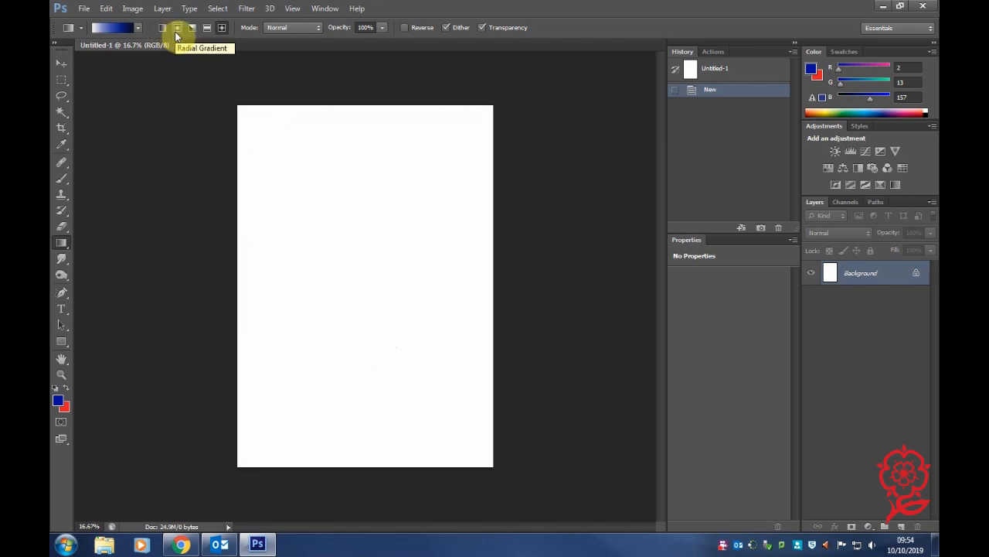
pyautogui.moveTo(206, 27)
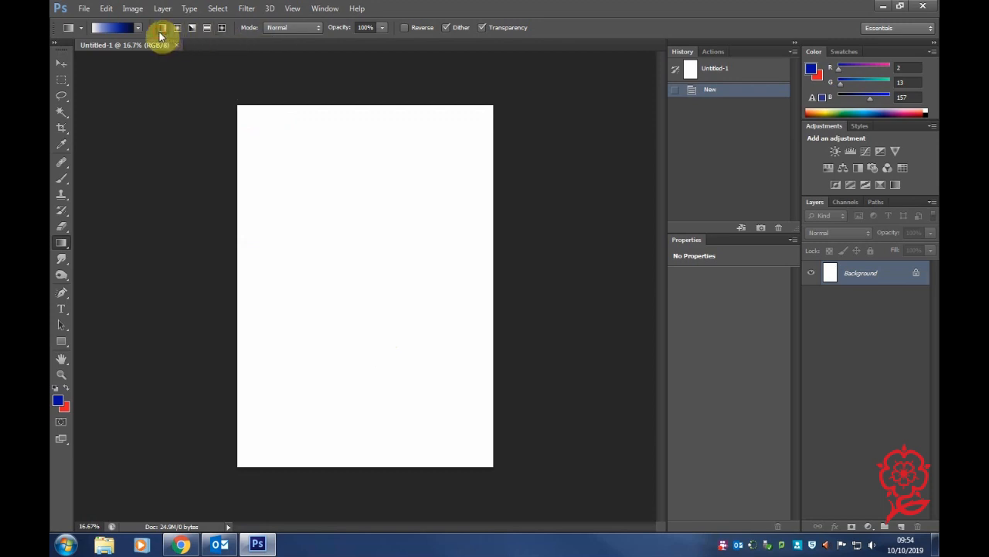
# - Drag several linear gradients, ending with a white top-left to navy bottom-right diagonal
pyautogui.moveTo(249, 114); pyautogui.dragTo(415, 380)
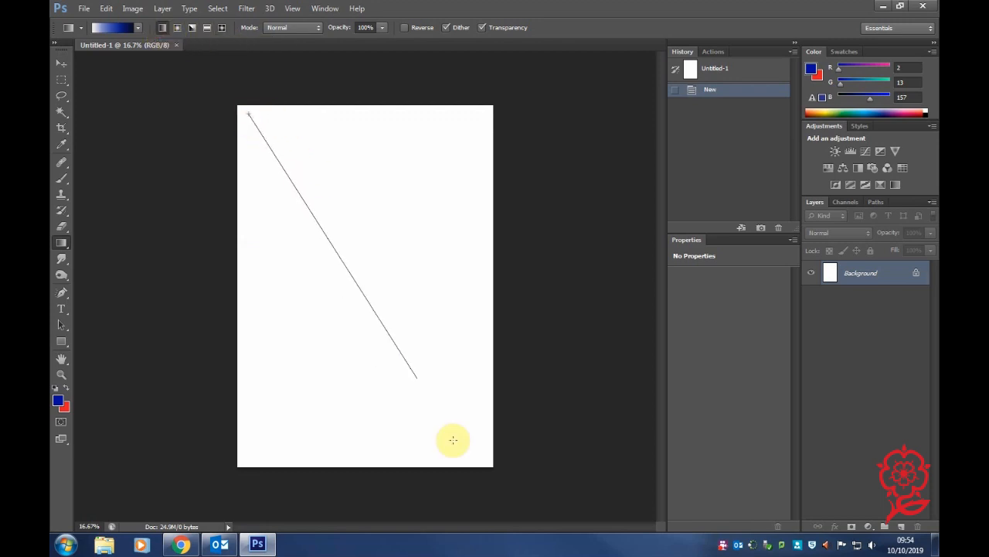
pyautogui.moveTo(379, 255); pyautogui.dragTo(371, 337)
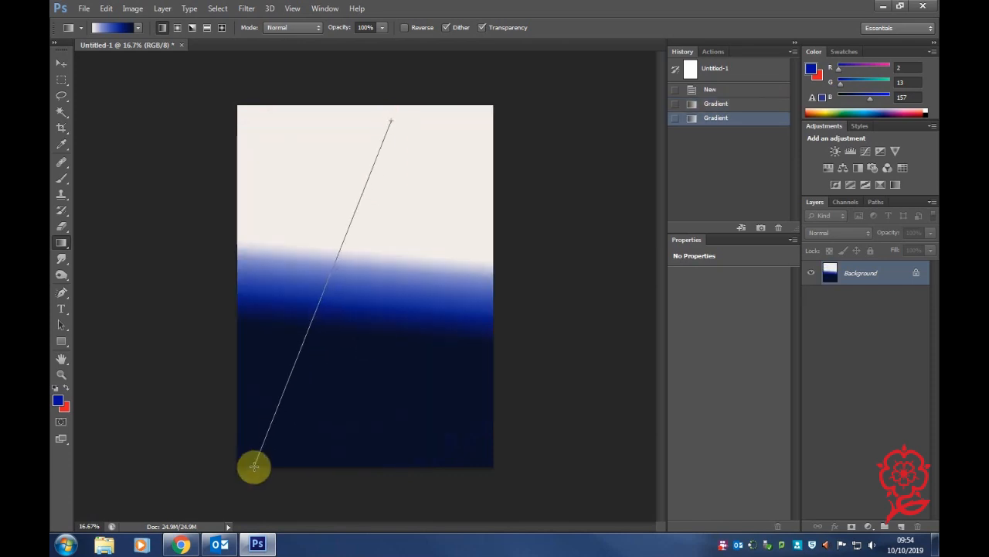
pyautogui.moveTo(255, 466); pyautogui.dragTo(474, 108)
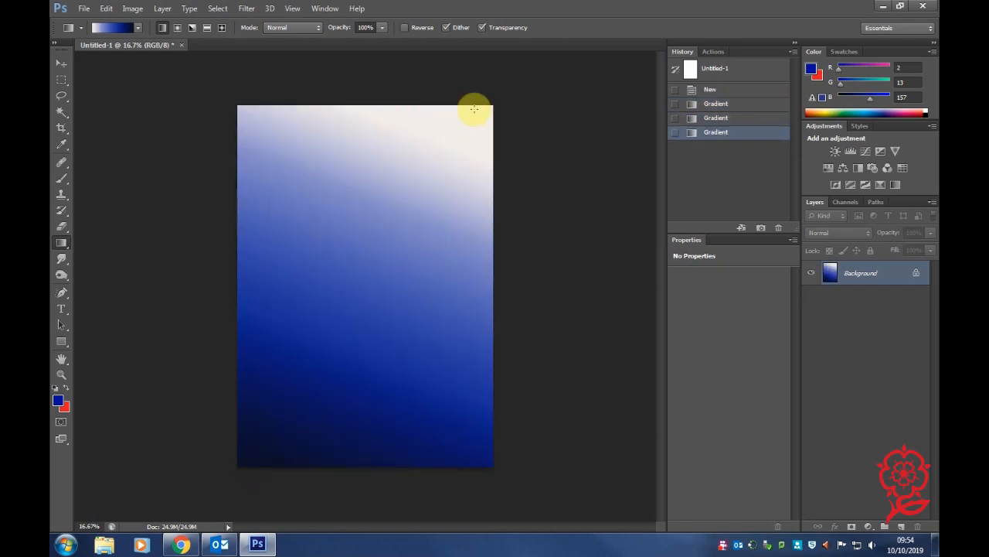
pyautogui.moveTo(474, 108); pyautogui.dragTo(117, 502)
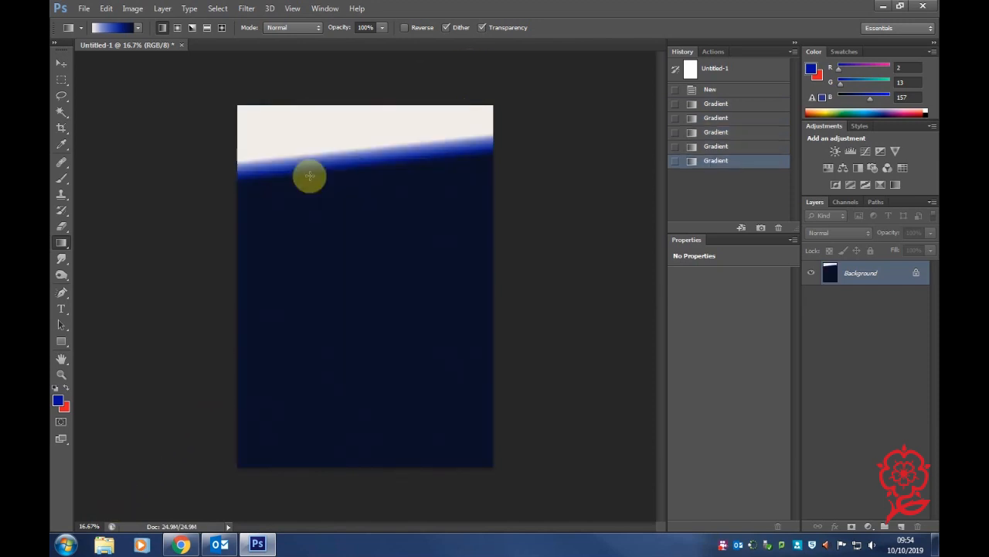
pyautogui.moveTo(309, 176); pyautogui.dragTo(205, 60)
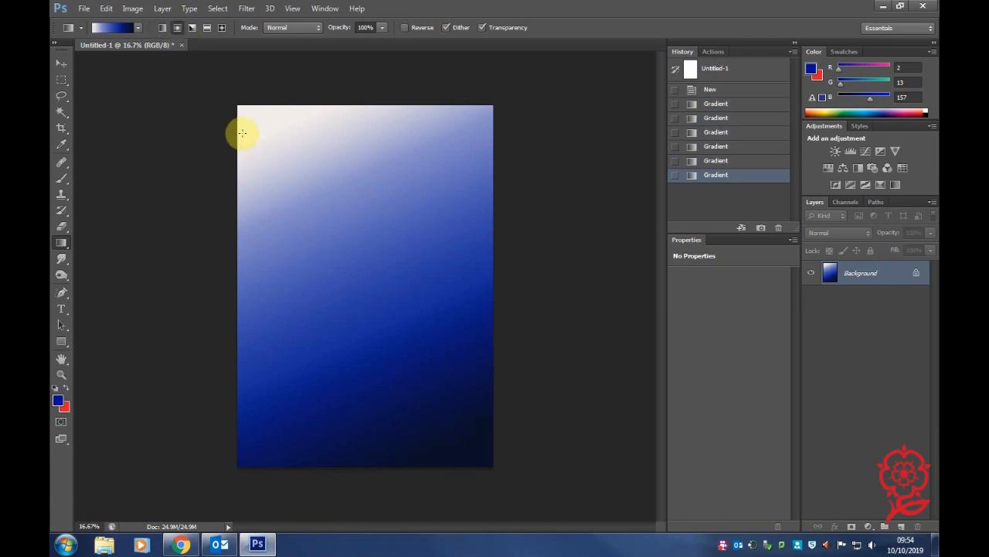
# - Drag a radial gradient from the top-left corner so white spreads into deep blue
pyautogui.moveTo(243, 133); pyautogui.dragTo(448, 424)
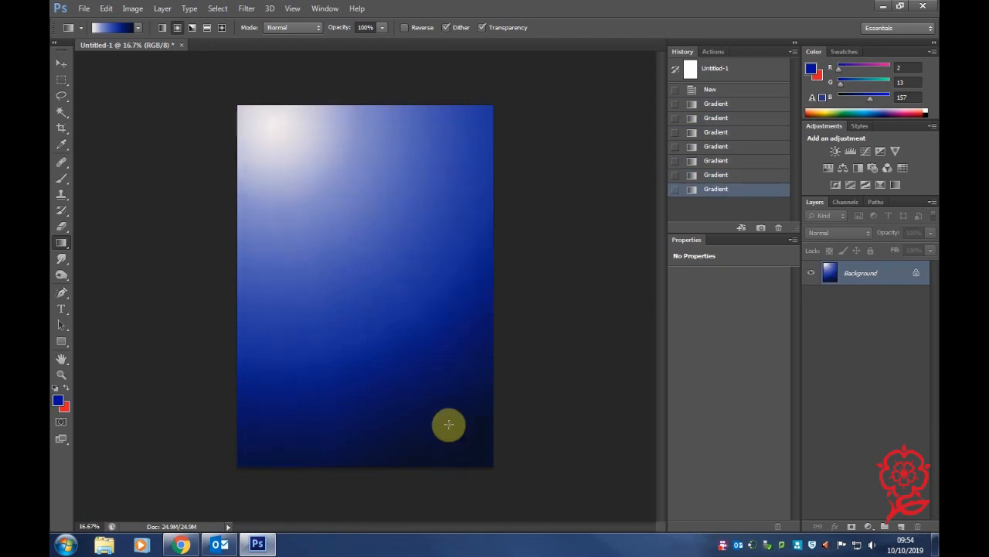
pyautogui.moveTo(448, 423); pyautogui.dragTo(381, 450)
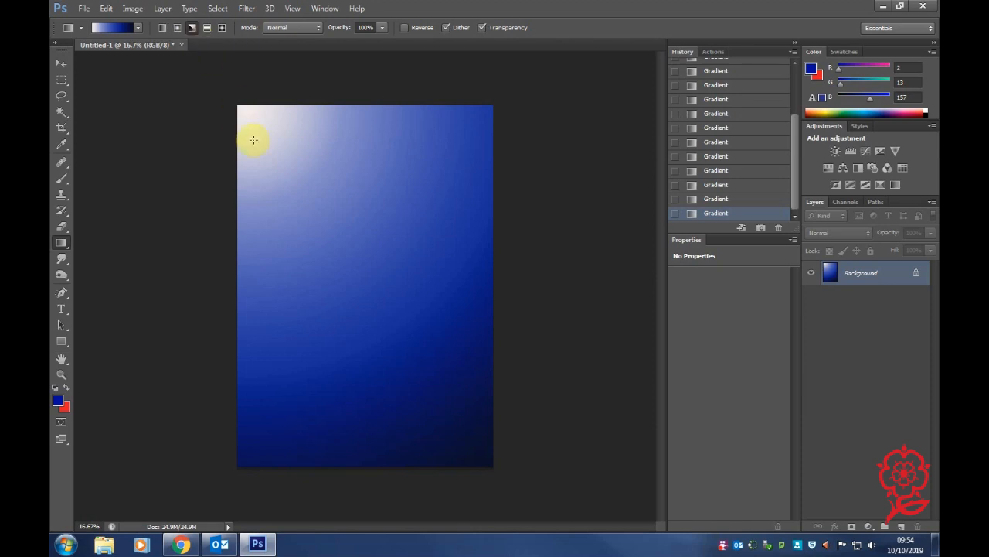
# - Drag an angle gradient from the upper left, leaving a sharp white wedge at lower left
pyautogui.moveTo(253, 139); pyautogui.dragTo(413, 441)
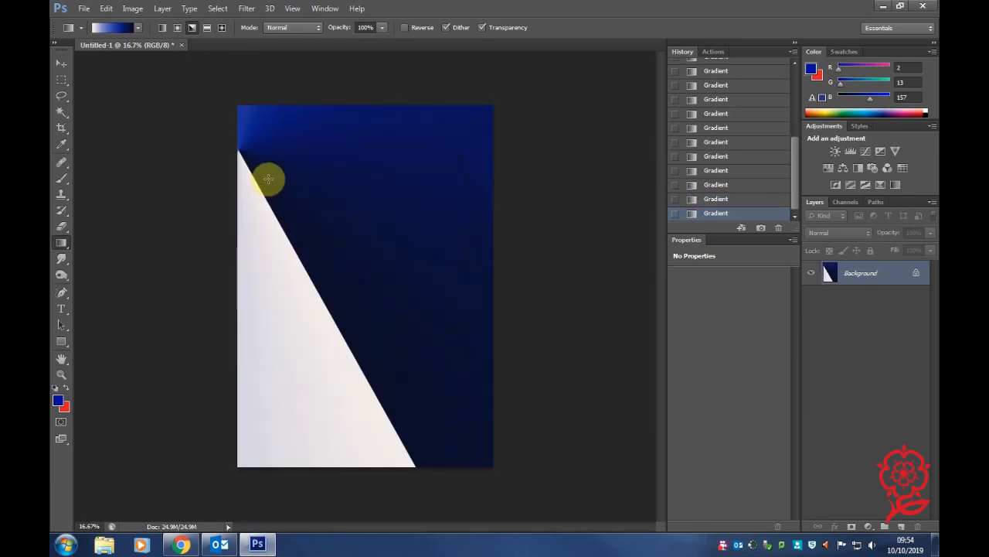
pyautogui.moveTo(233, 67)
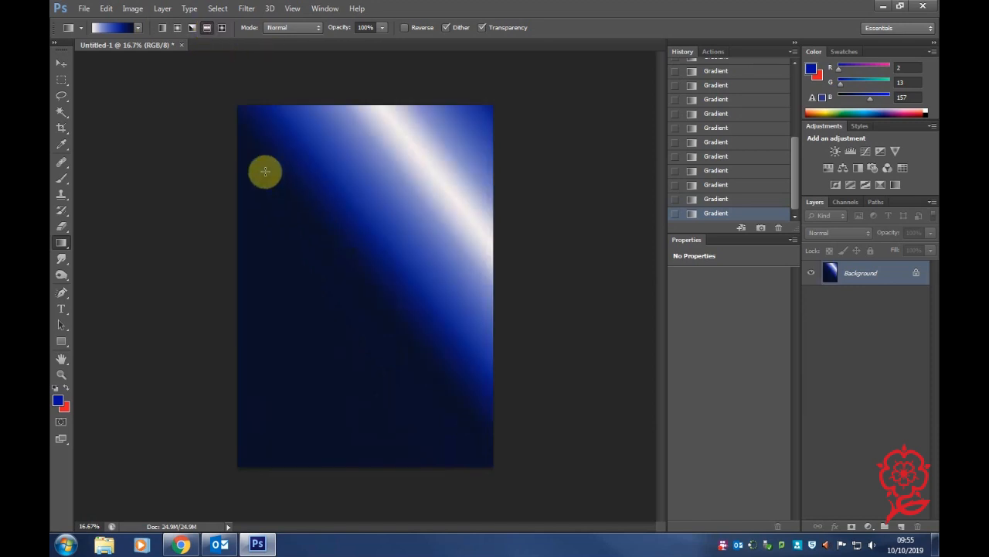
# - Drag a reflected gradient from the top-left, fading from white to navy toward bottom right
pyautogui.moveTo(322, 222); pyautogui.dragTo(444, 236)
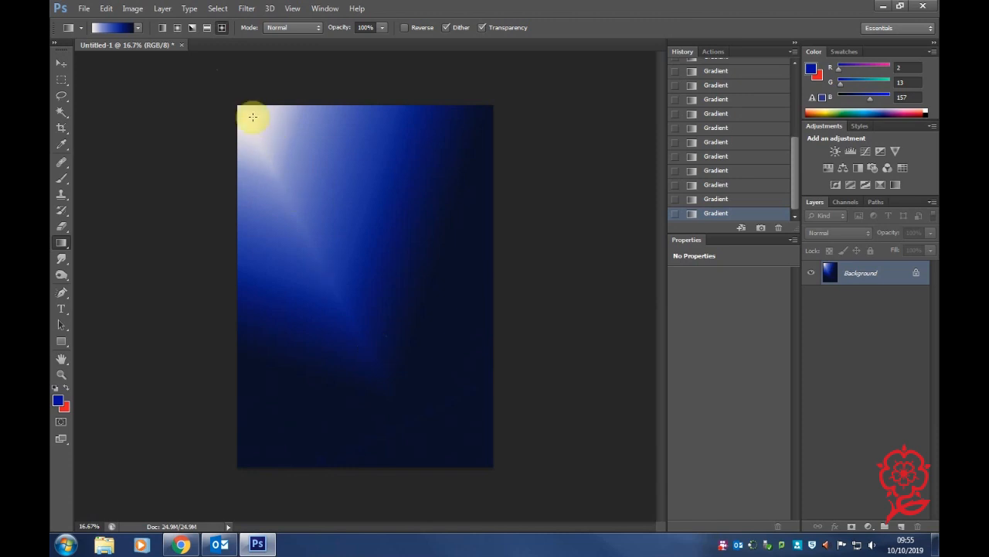
# - Drag diamond gradients from the top-left, leaving a small white diamond on navy
pyautogui.moveTo(254, 117); pyautogui.dragTo(475, 432)
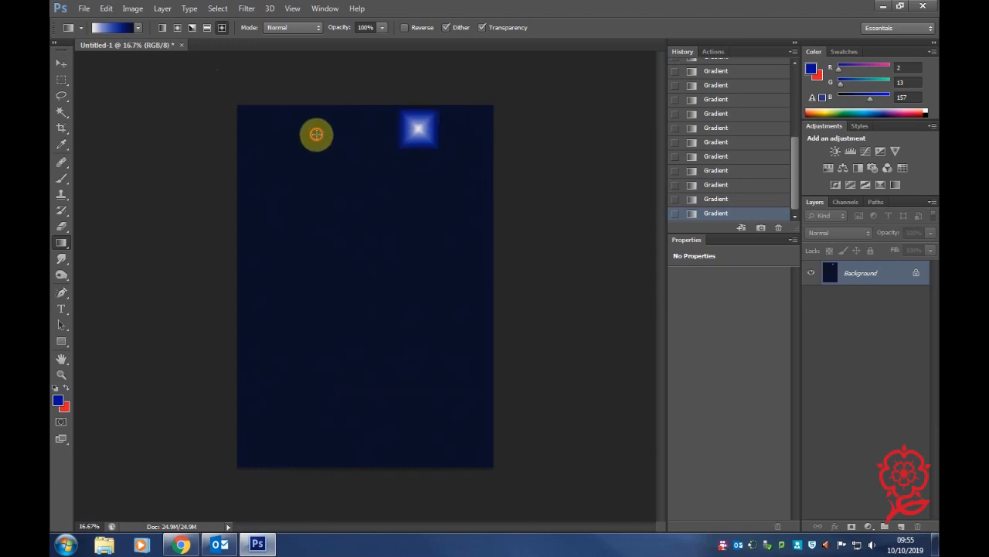
pyautogui.moveTo(239, 105); pyautogui.dragTo(500, 423)
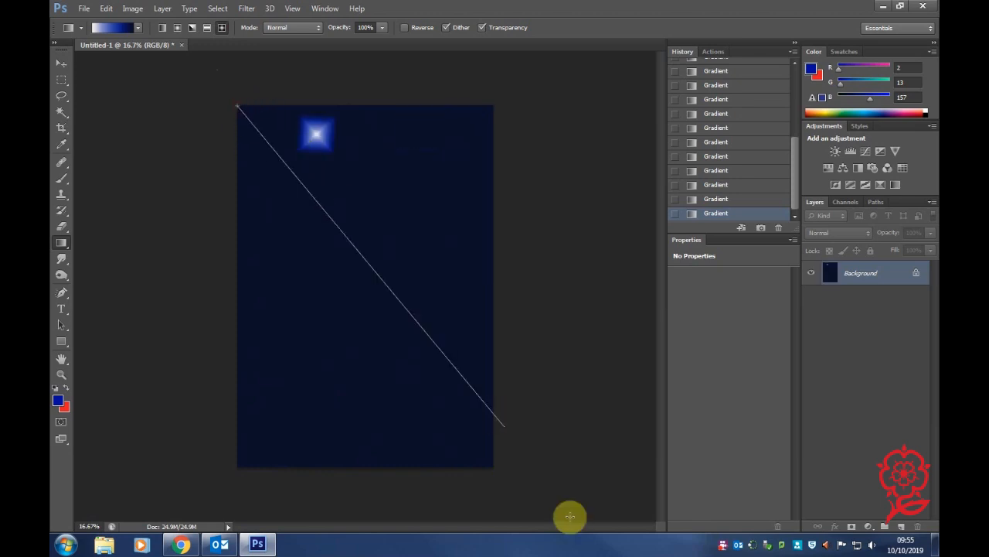